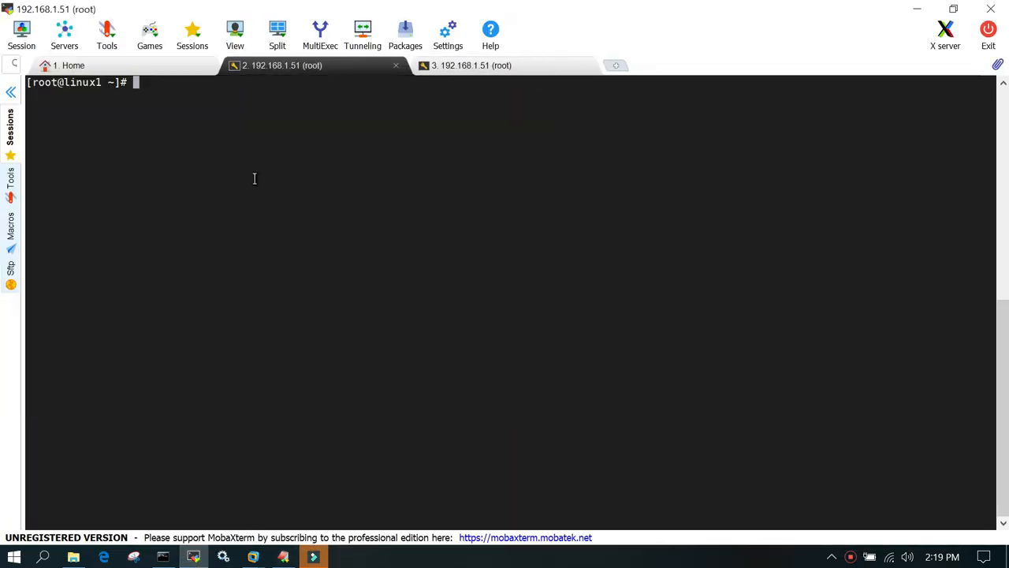
mouse_move(319, 203)
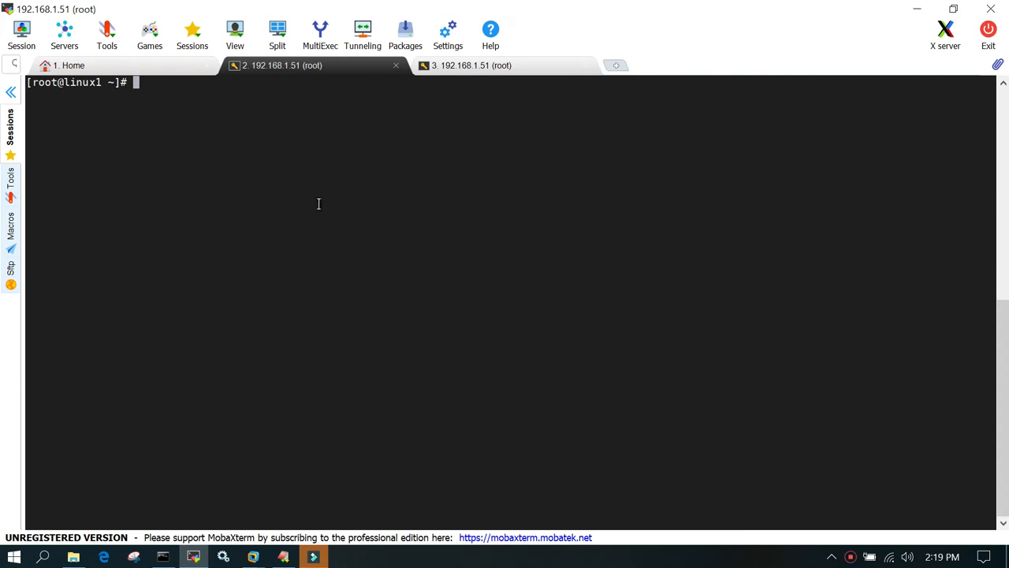
mouse_move(317, 208)
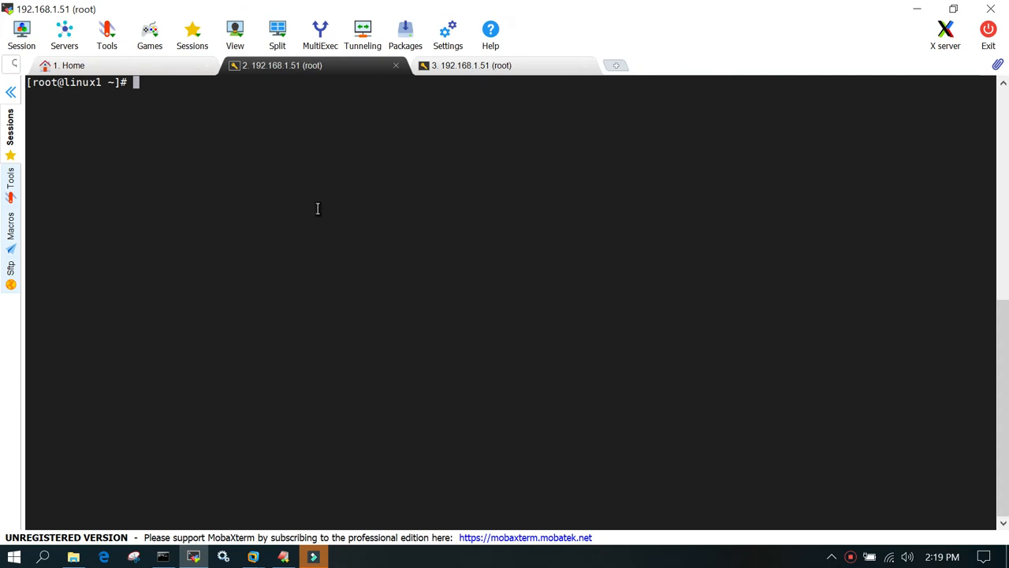
Step: Switch the shell to the mongod user with sudo su - mongod
type("sudo")
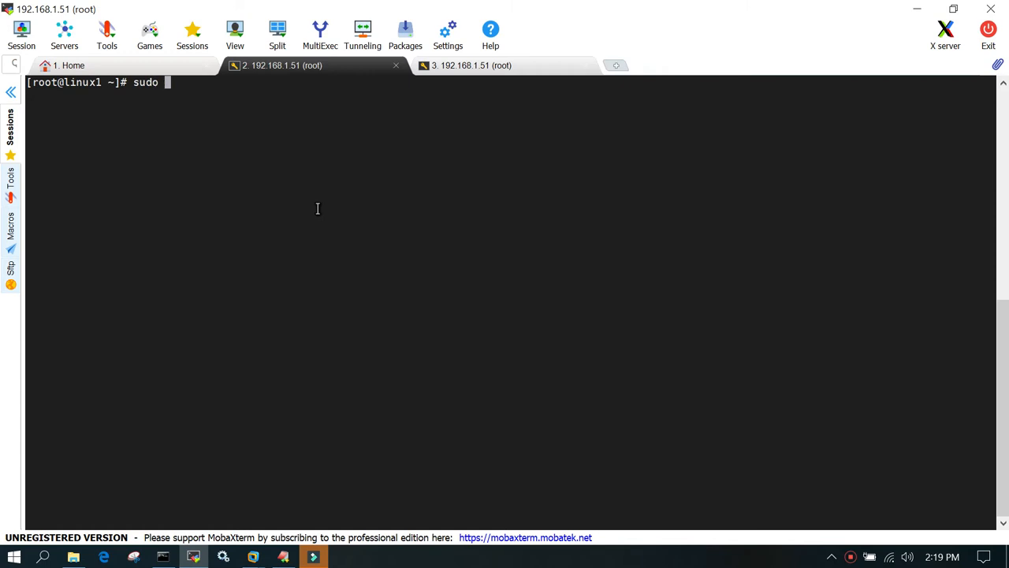
type("su -")
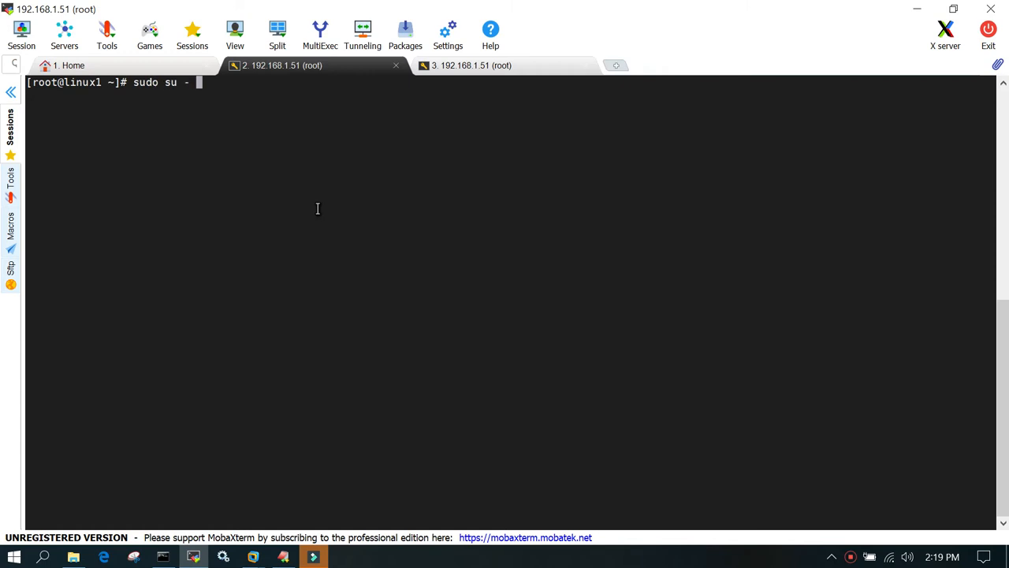
type("mongod")
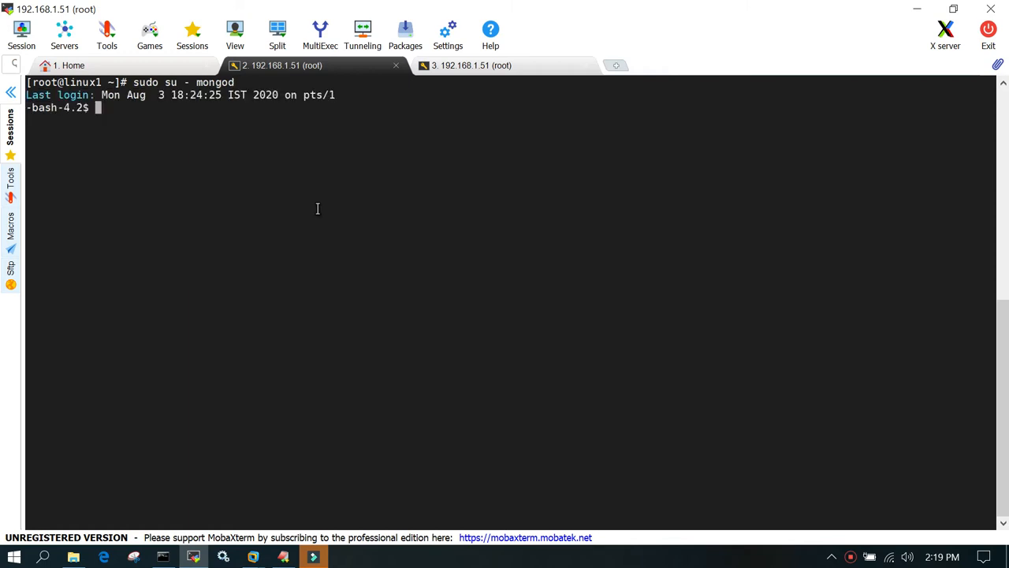
Step: Check the mongod service status with sudo systemctl status mongod
type("s")
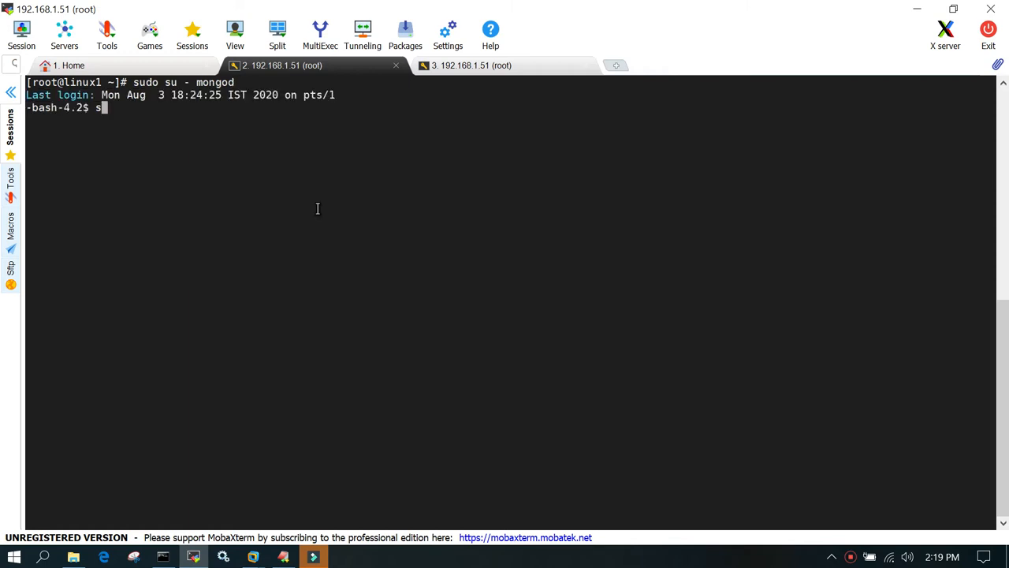
type("udo system")
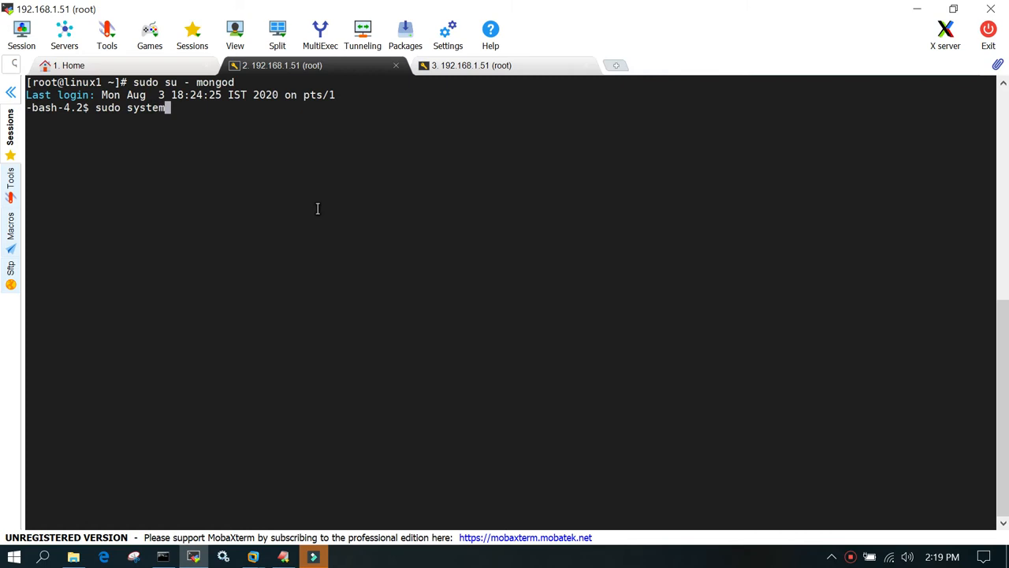
type("ctl status")
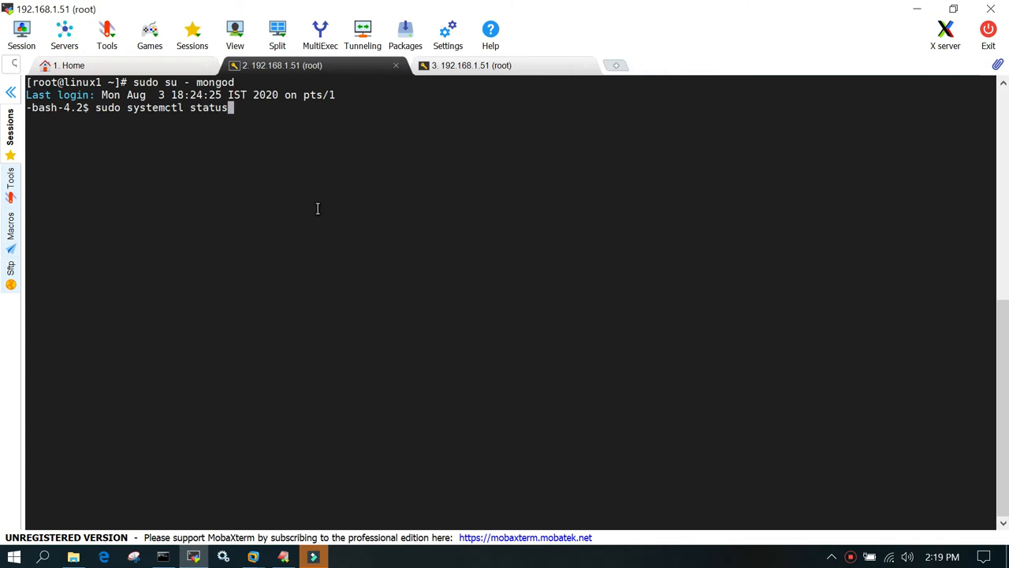
type("mongod")
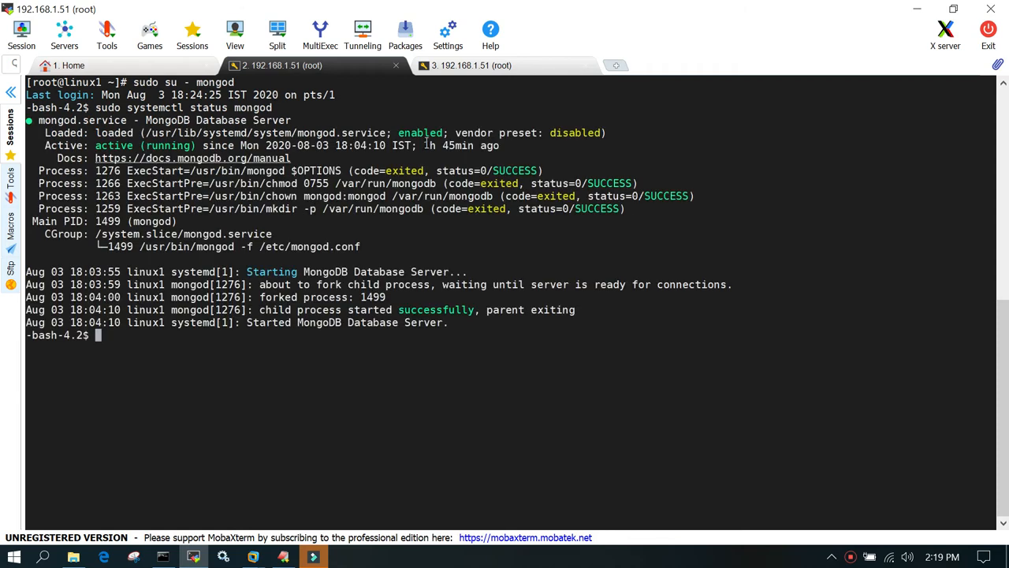
Step: Highlight 'active' in the status output and launch the mongo shell
double_click(112, 145)
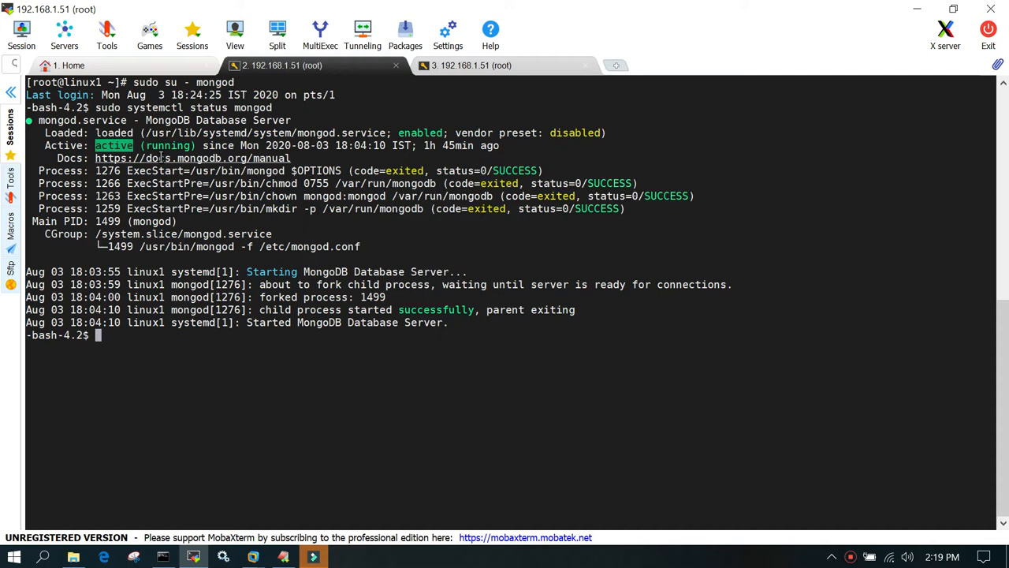
mouse_move(187, 395)
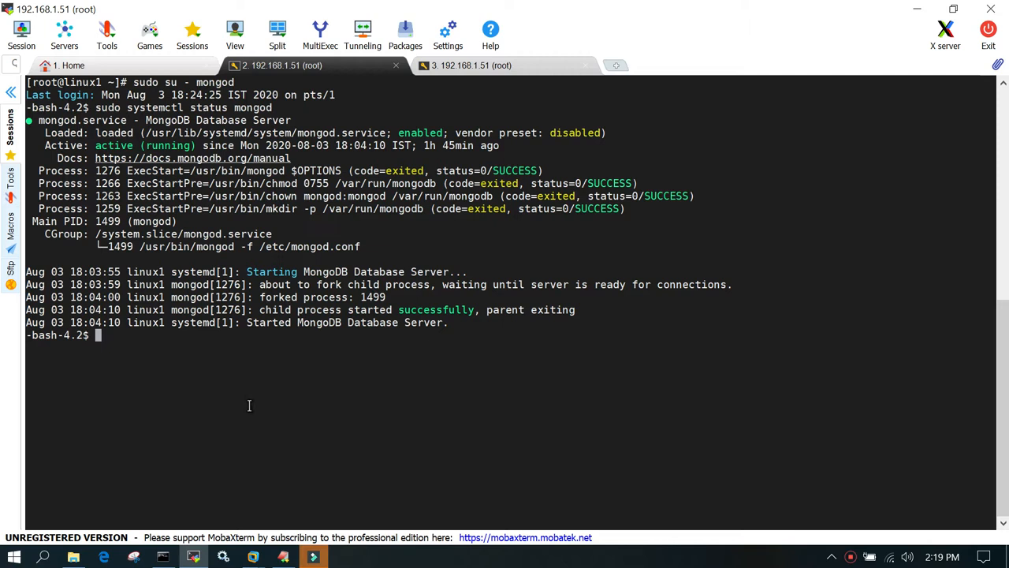
type("mongo")
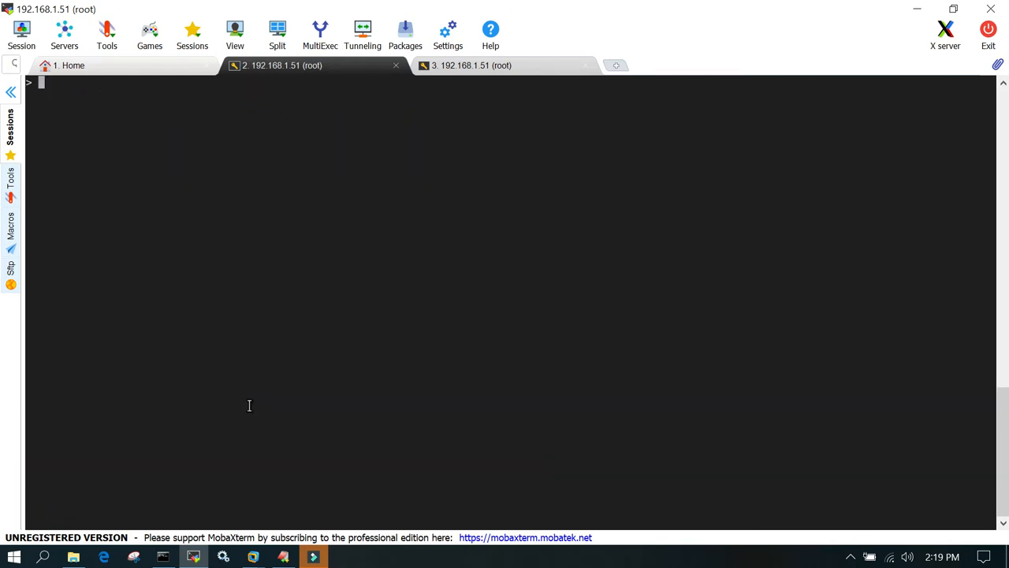
Step: Run show dbs to list admin, config and local, then begin a use command
type("show db")
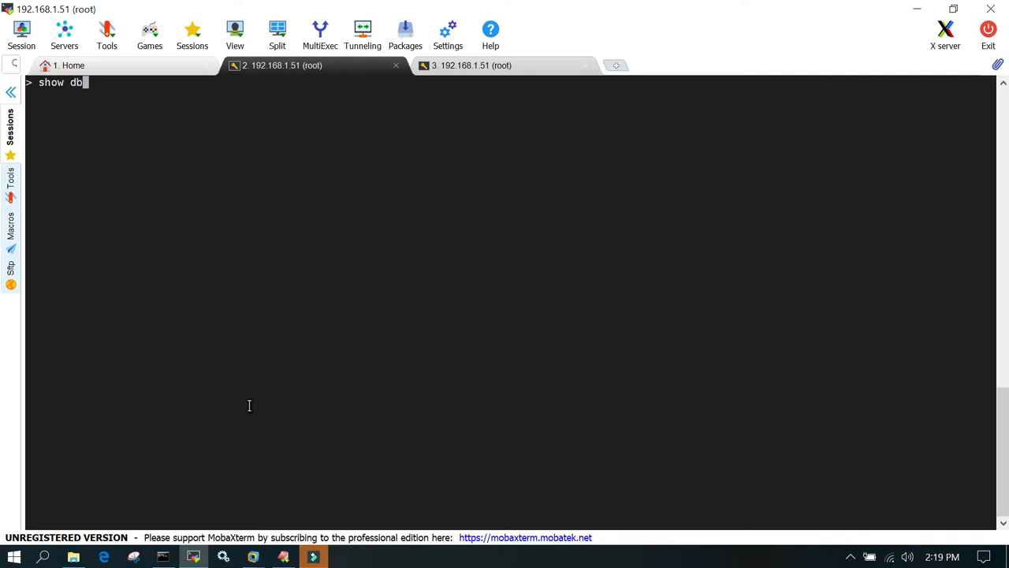
type("s;")
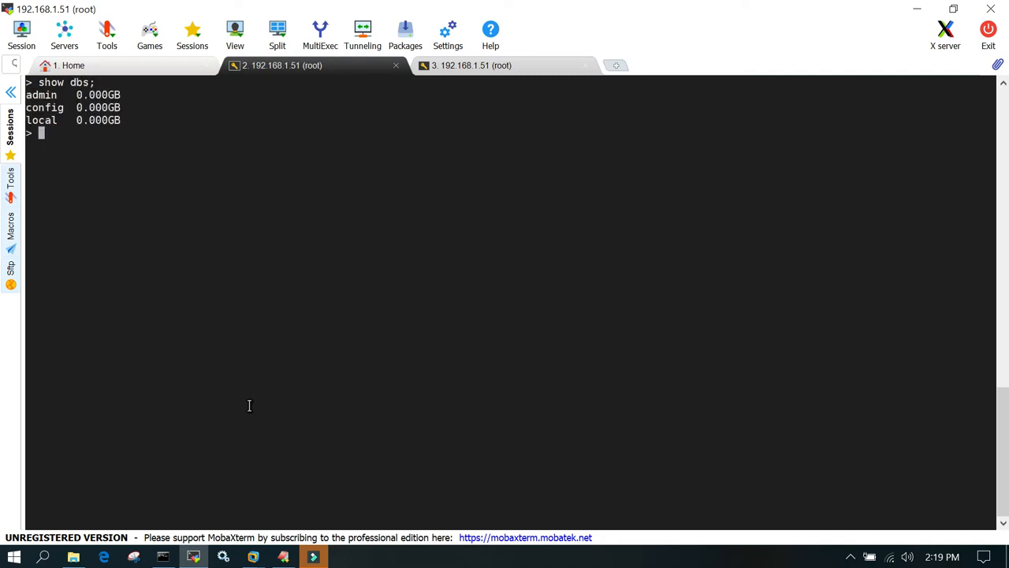
mouse_move(68, 127)
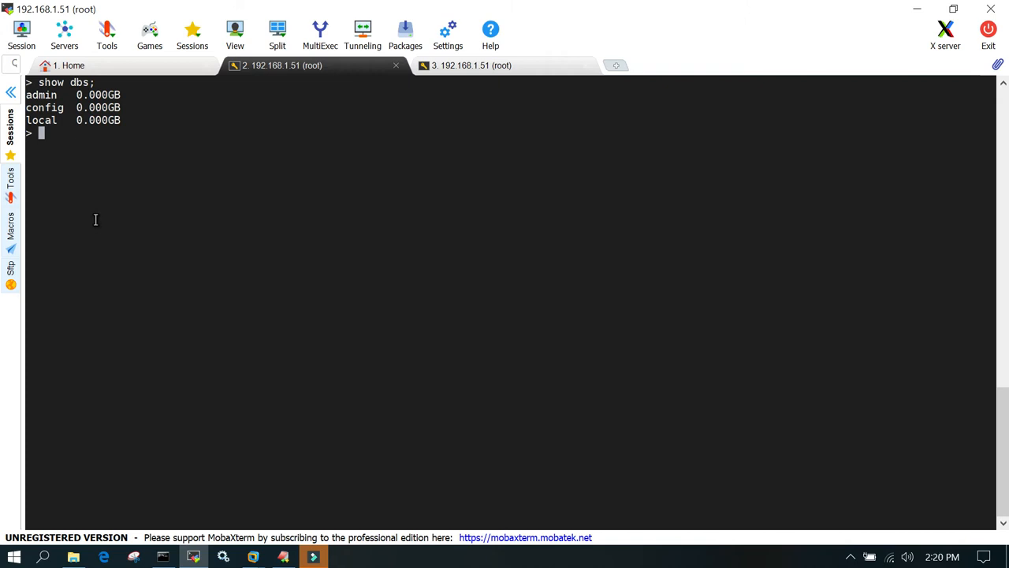
type("use")
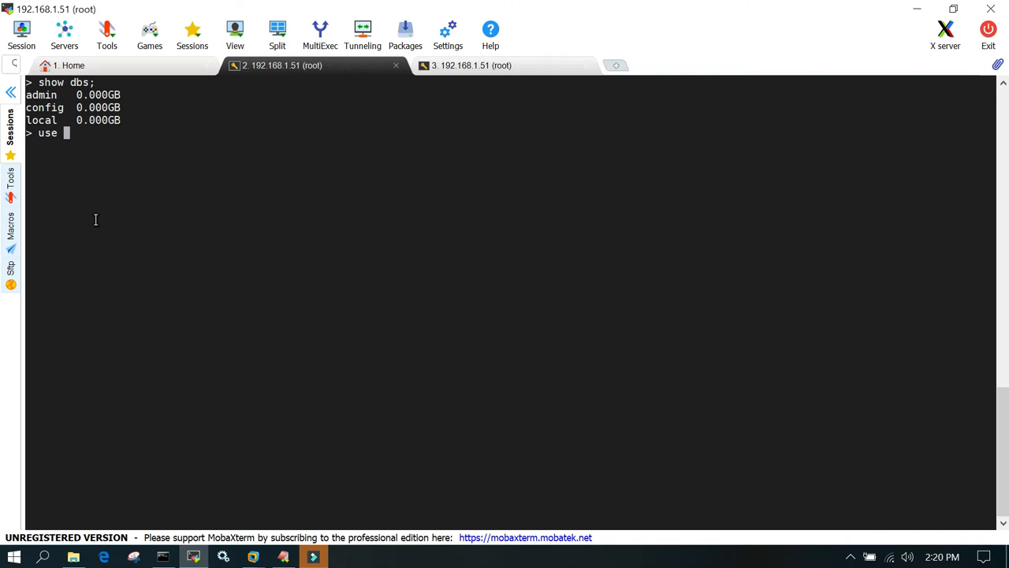
Step: Switch to mydb, confirm it with db, and select the listing lacking mydb
type("mydb;")
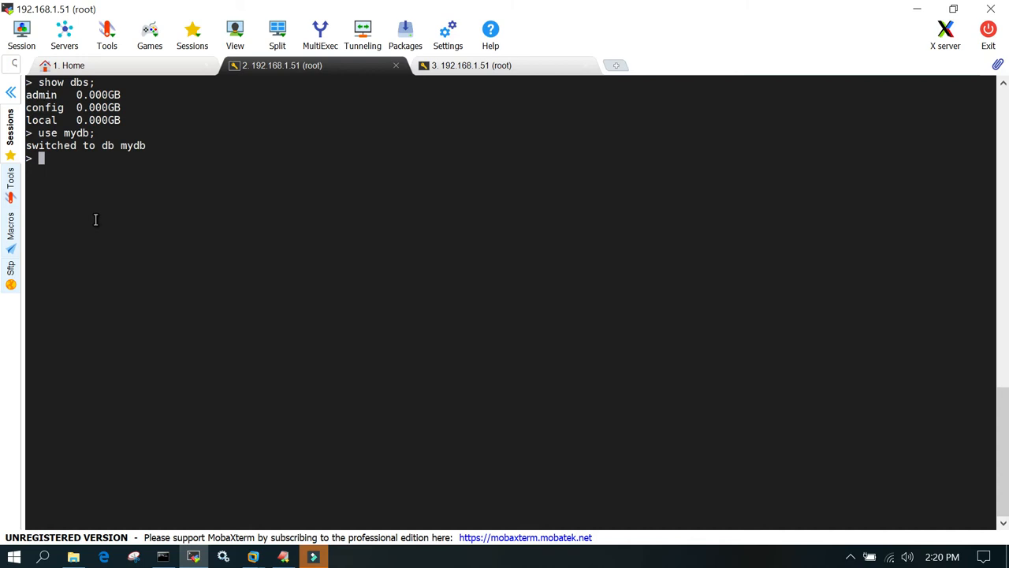
type("db;")
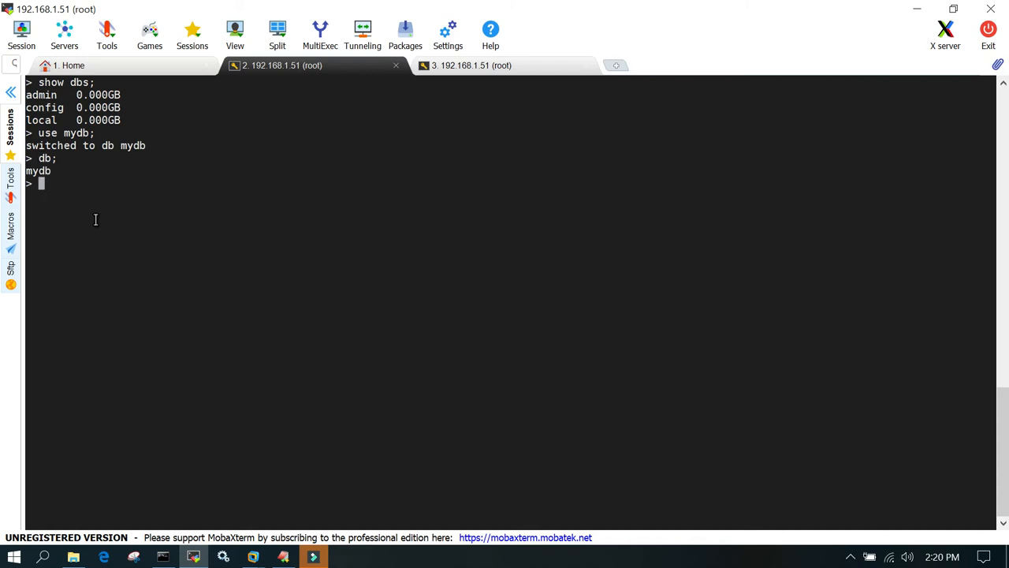
type("show dbs;")
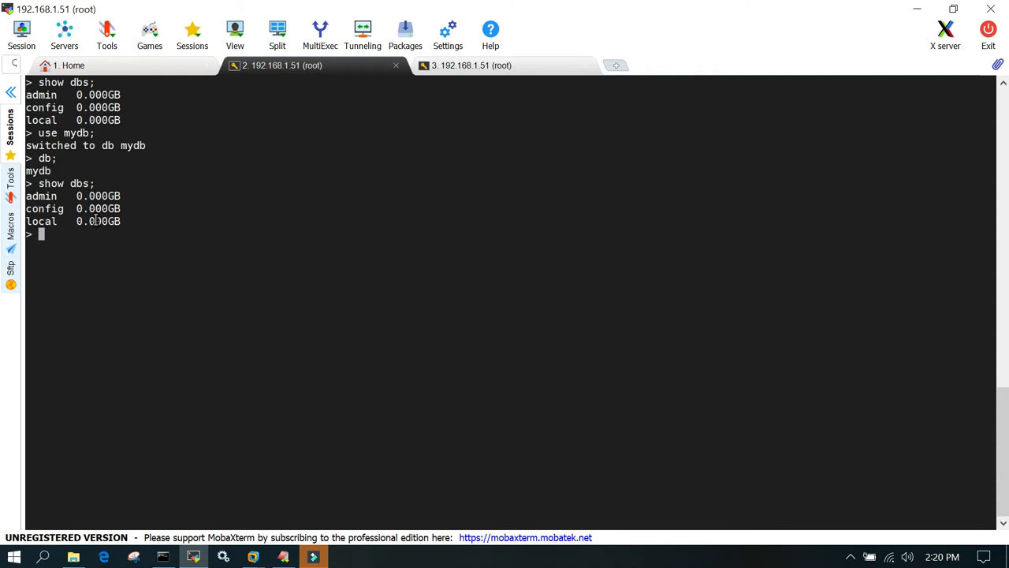
left_click_drag(26, 196, 148, 221)
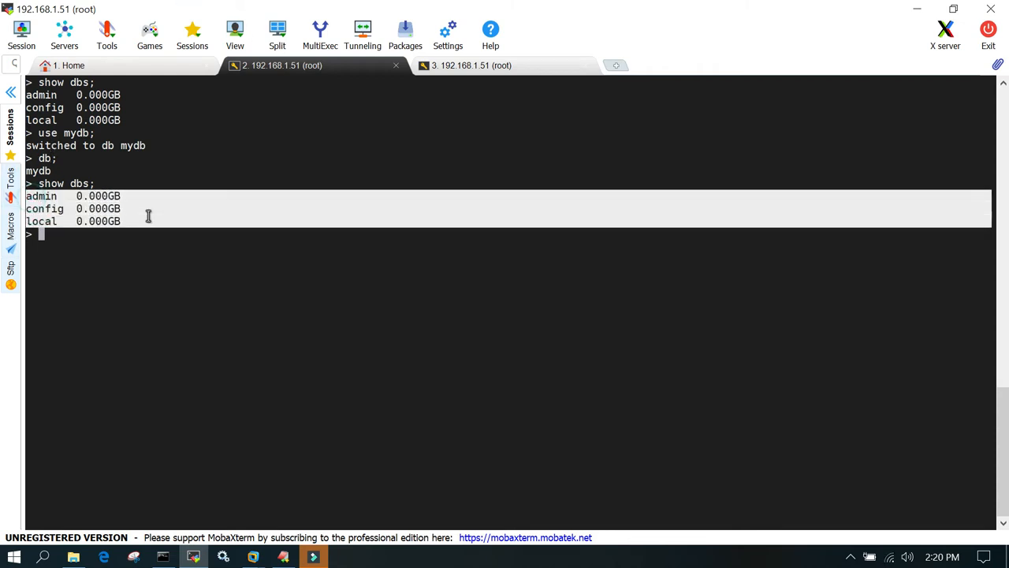
mouse_move(205, 325)
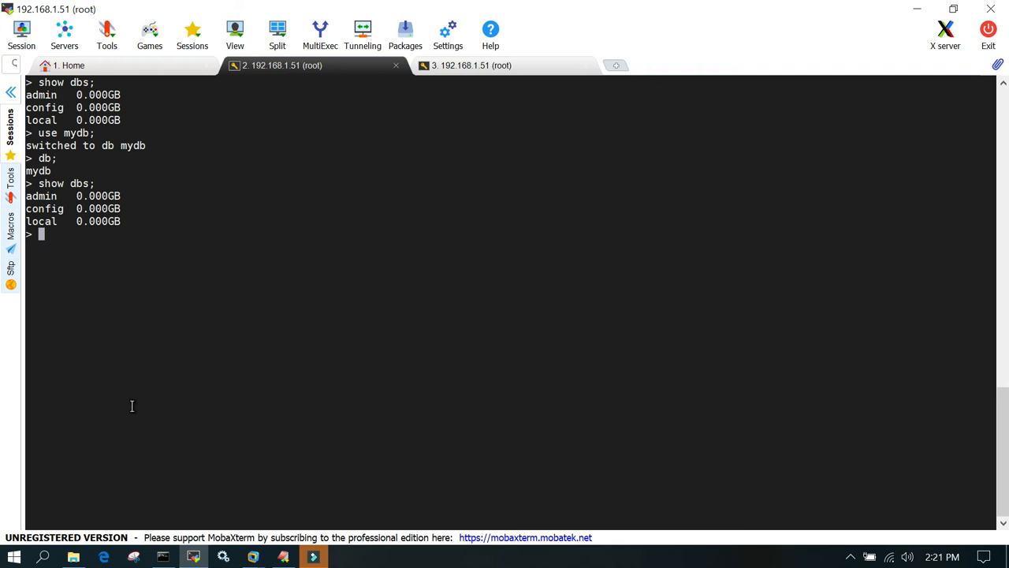
Step: Reconfirm mydb as current and type db.mycollection.insert, correcting a typo
type("db")
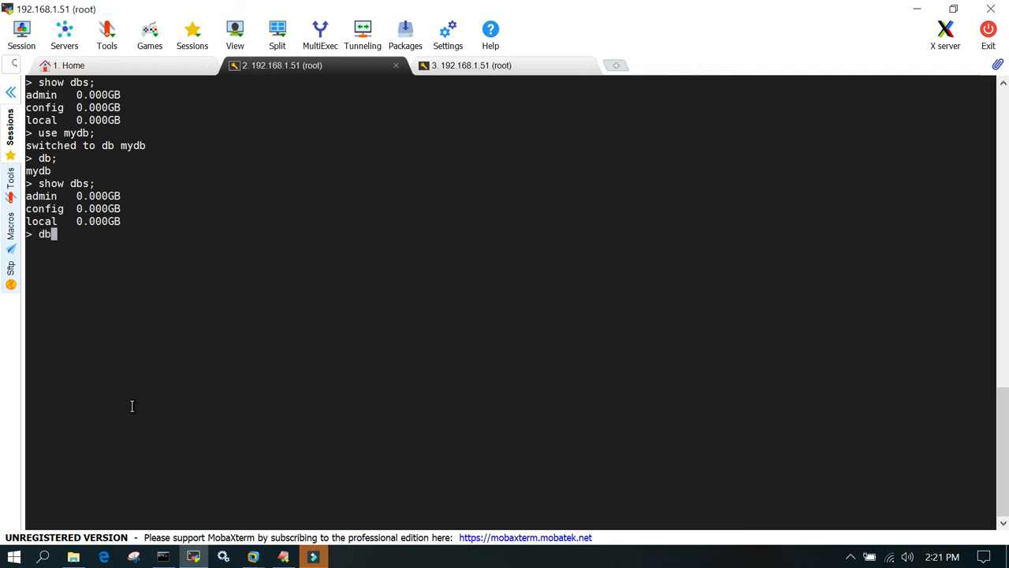
key("BackSpace")
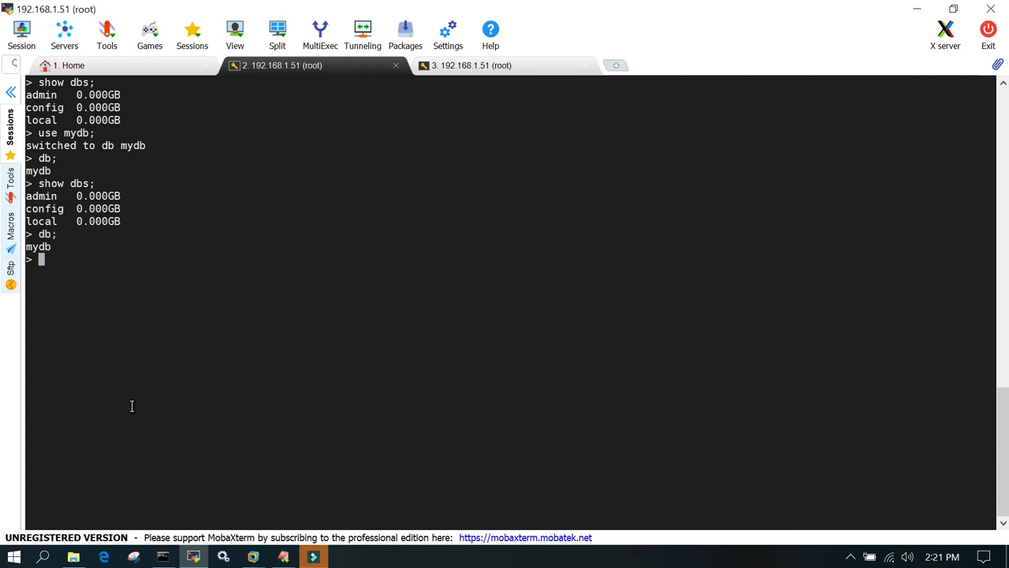
type("db")
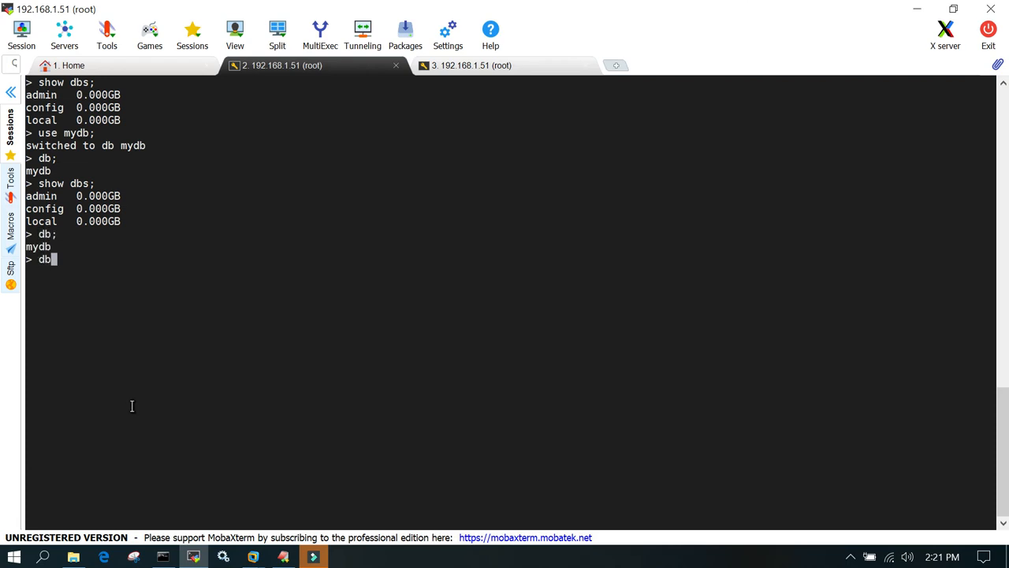
type(".myclle")
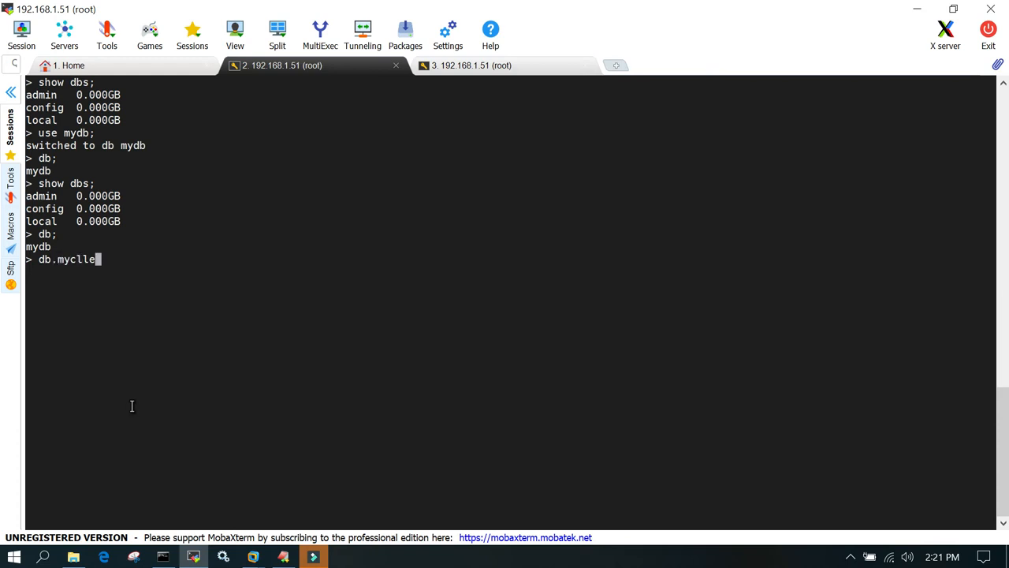
type("ction")
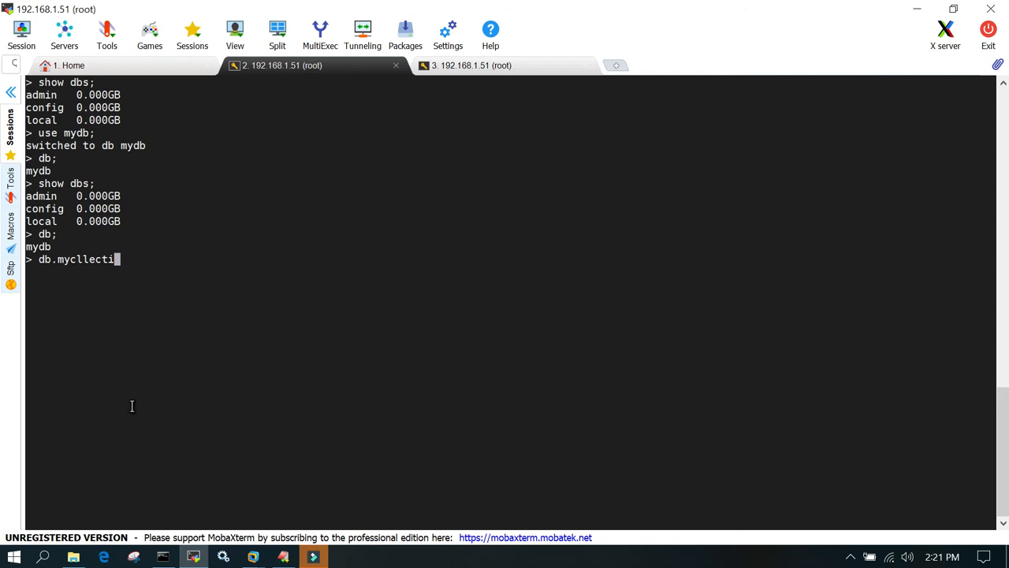
key("BackSpace")
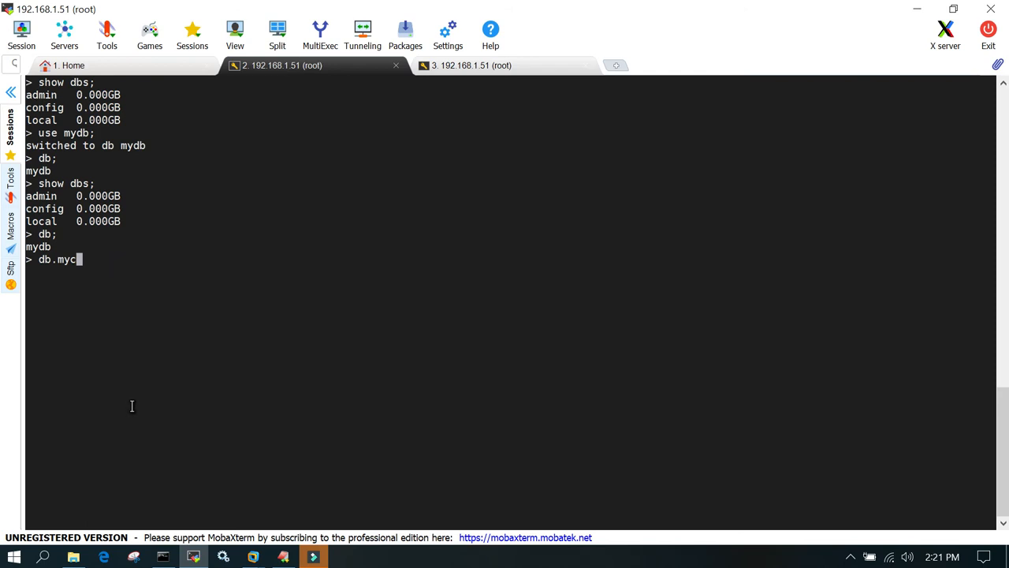
type("ollection.i")
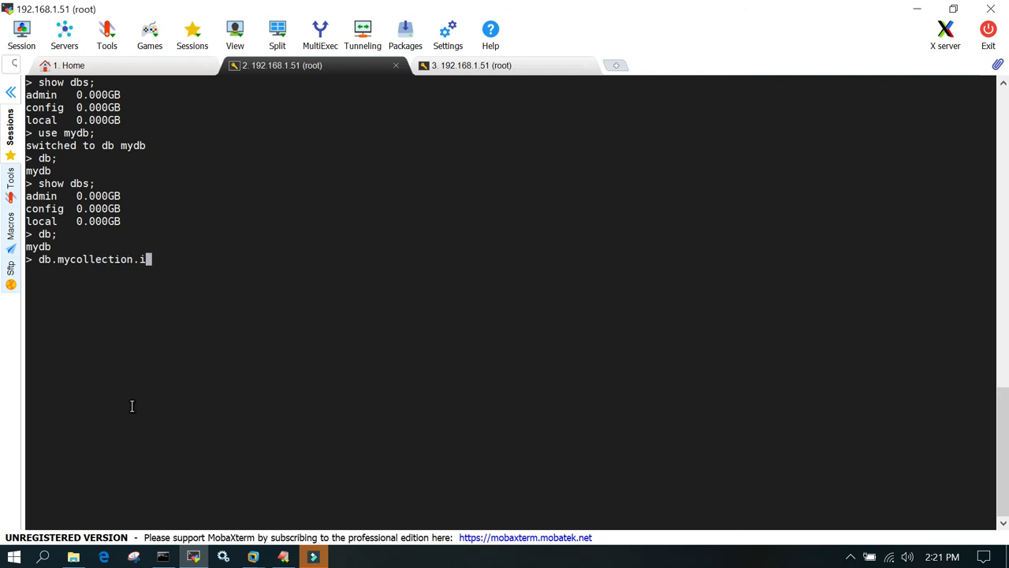
type("nsert")
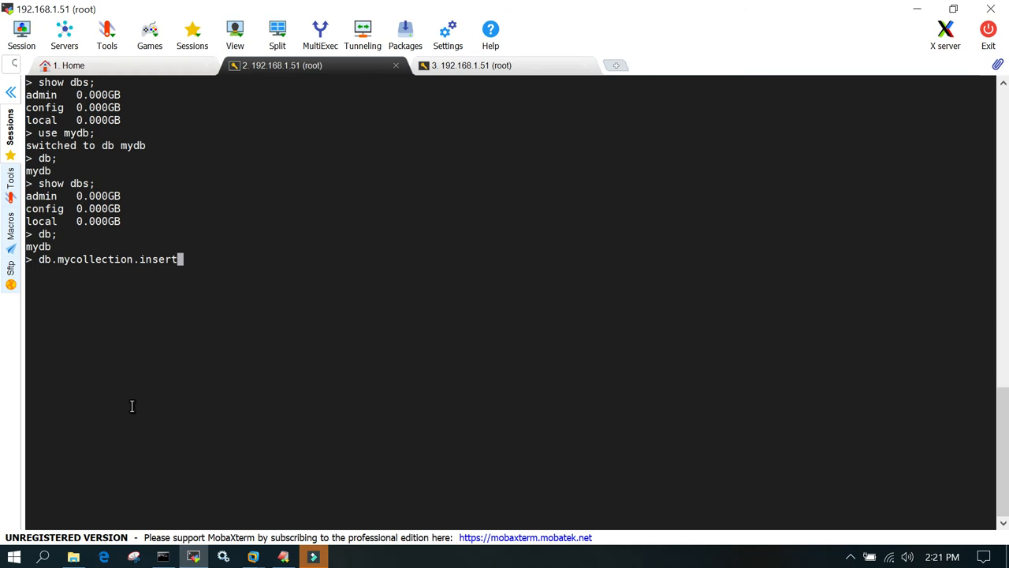
Step: Enter the document {name : "Avi"} as the insert argument
type("()")
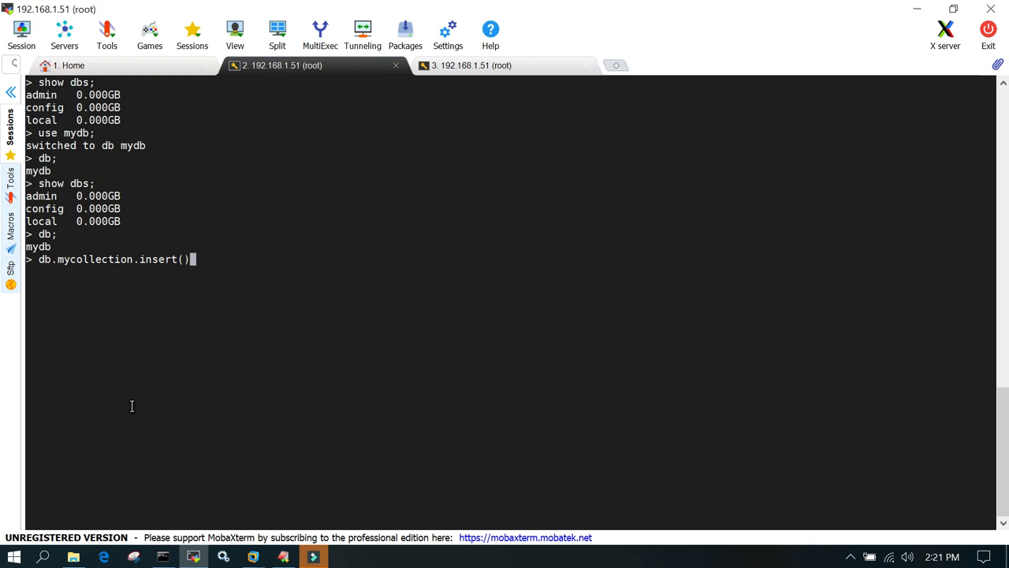
type(";")
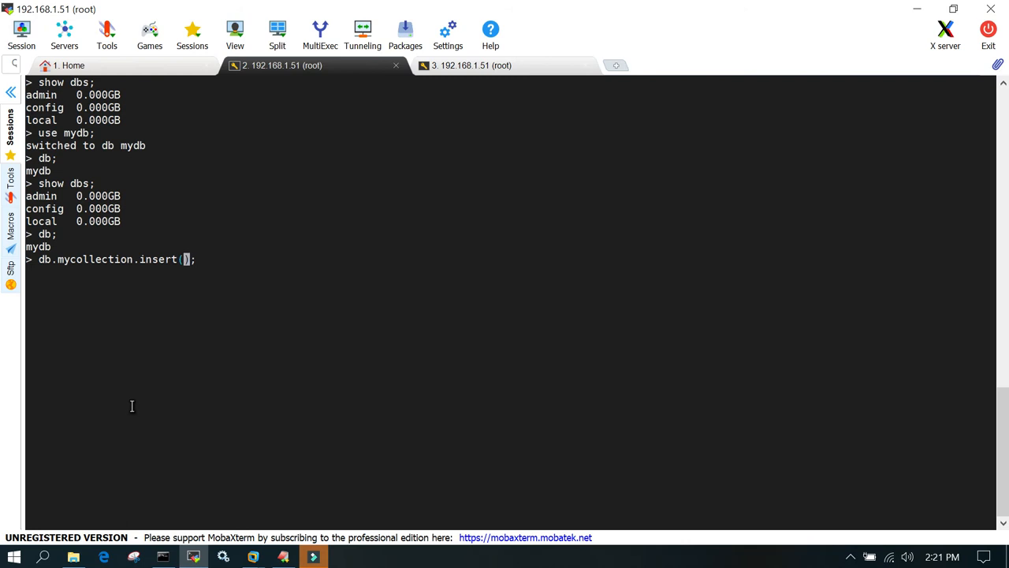
type("{")
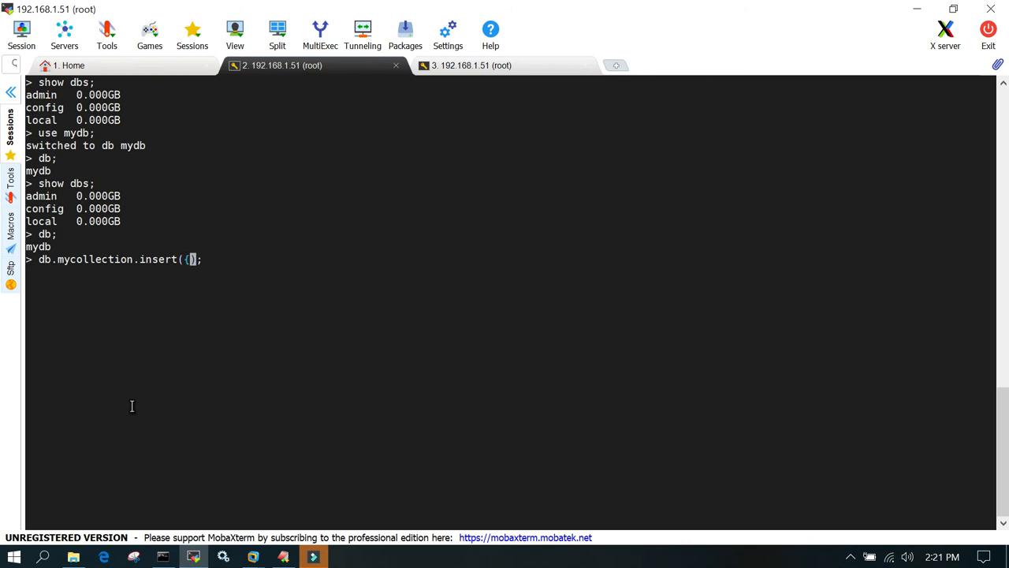
type("{")
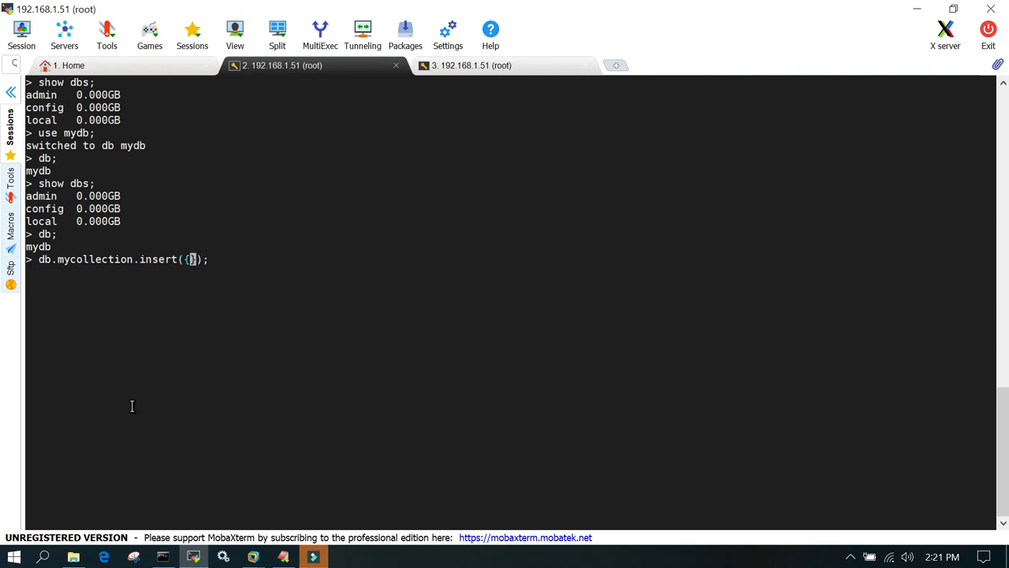
type("n")
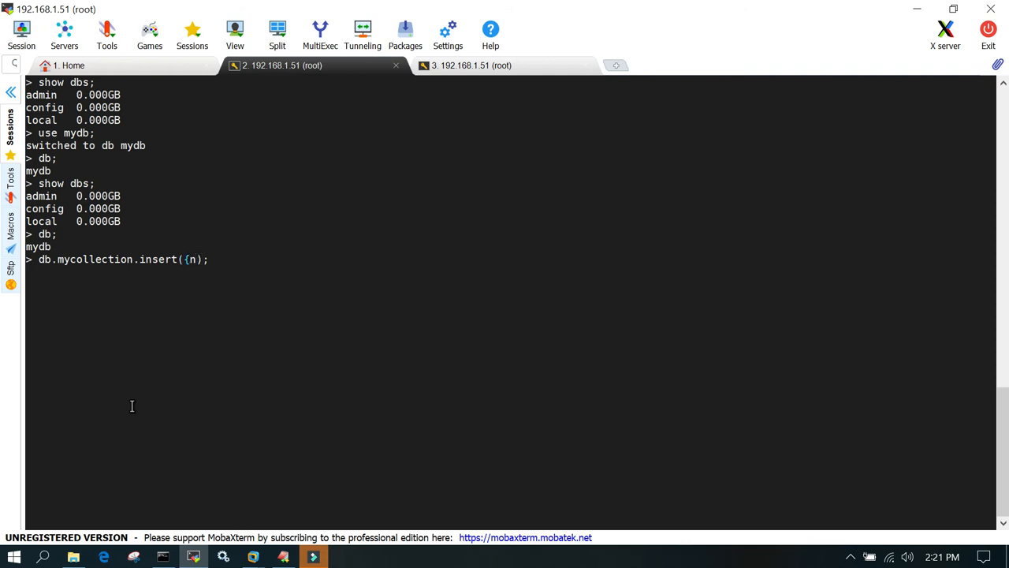
type("ame :")
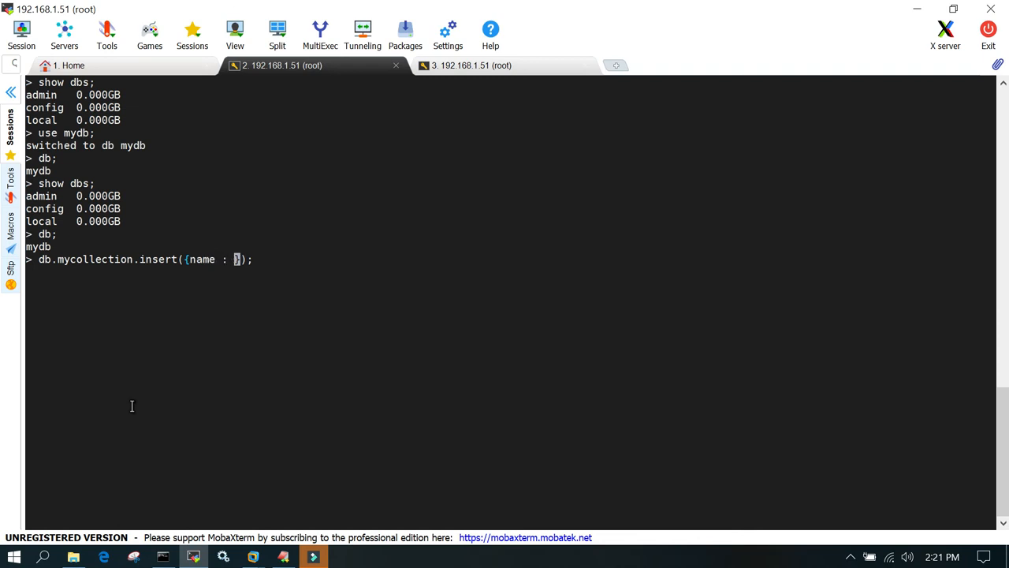
type("\"Avi")
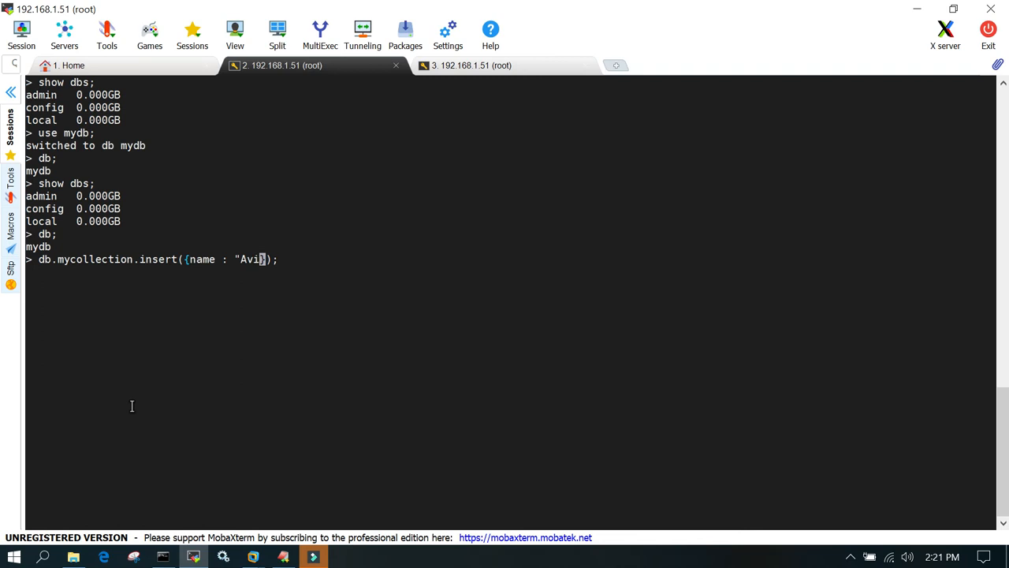
type(":")
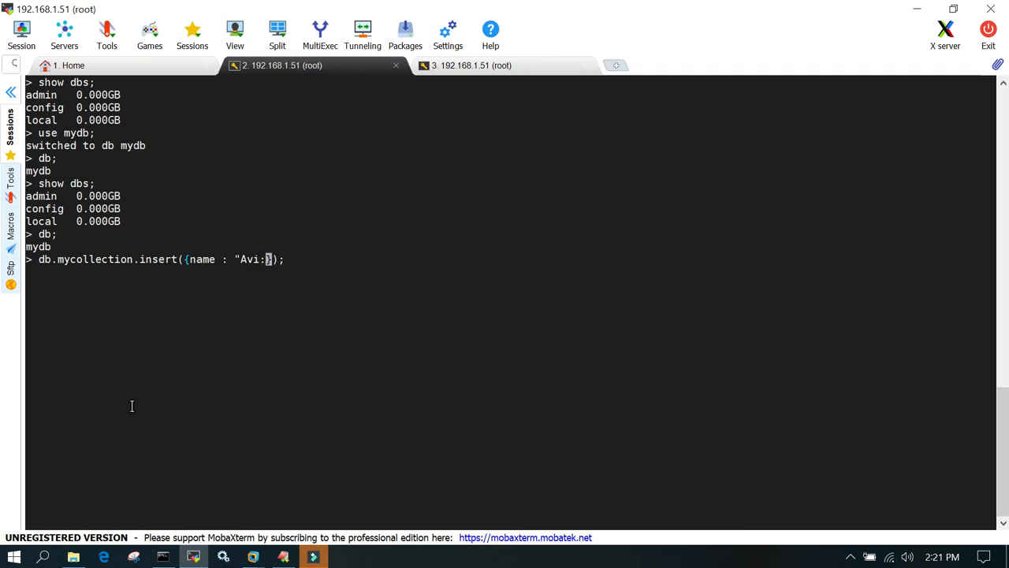
type("\"")
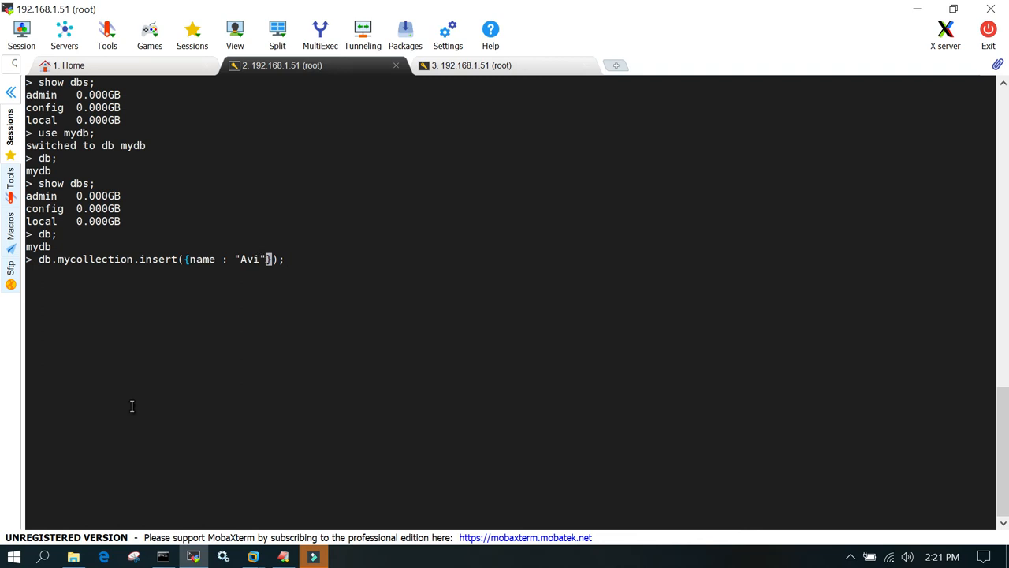
mouse_move(88, 267)
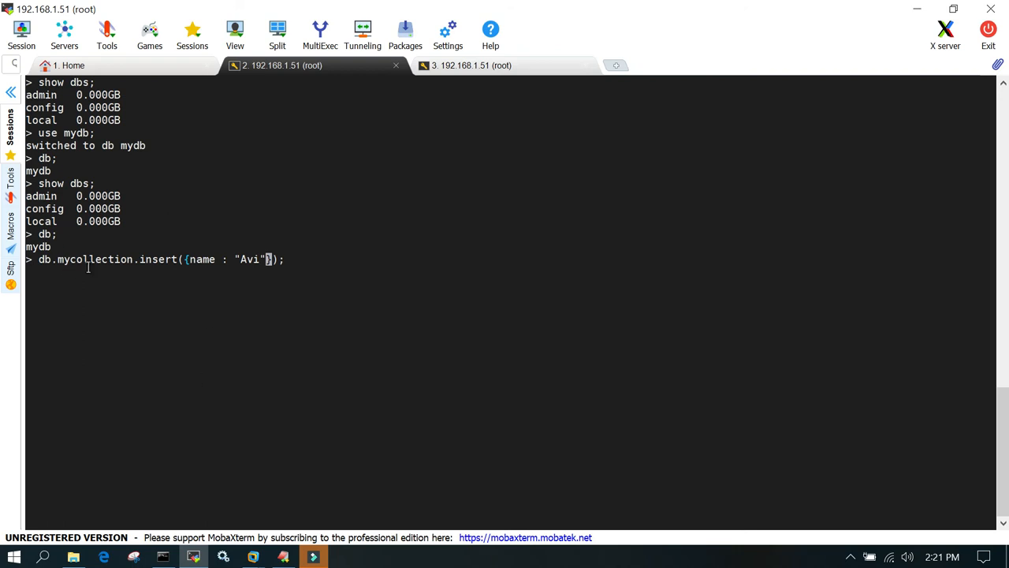
mouse_move(171, 286)
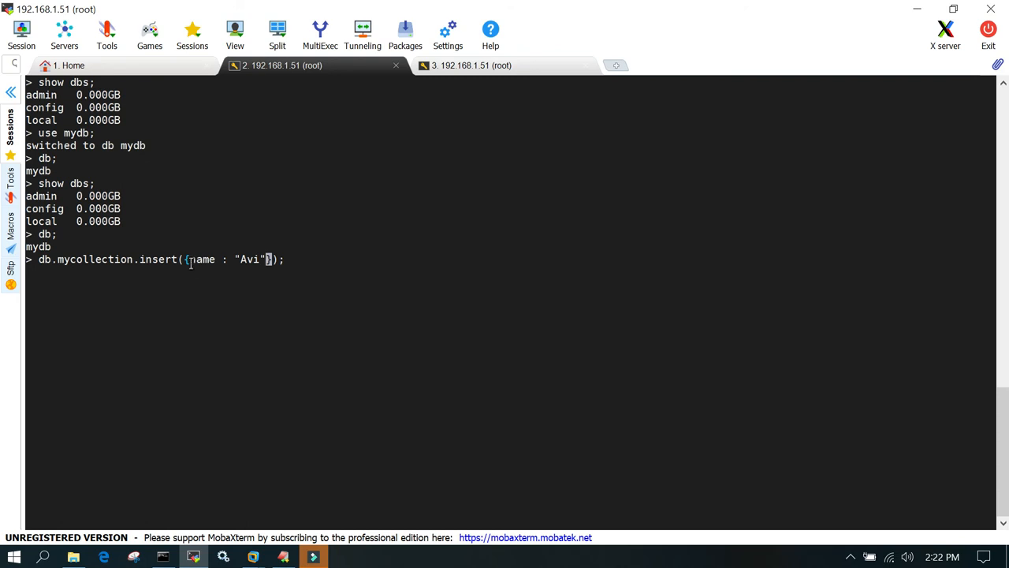
mouse_move(288, 266)
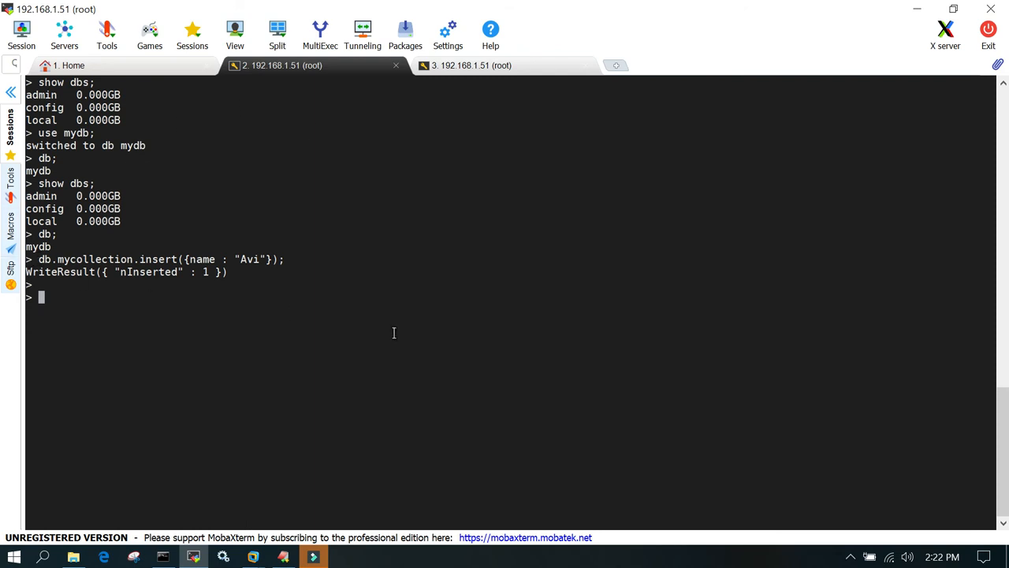
Step: Run db.mycollection.find() to display the stored "Avi" document
type("db.")
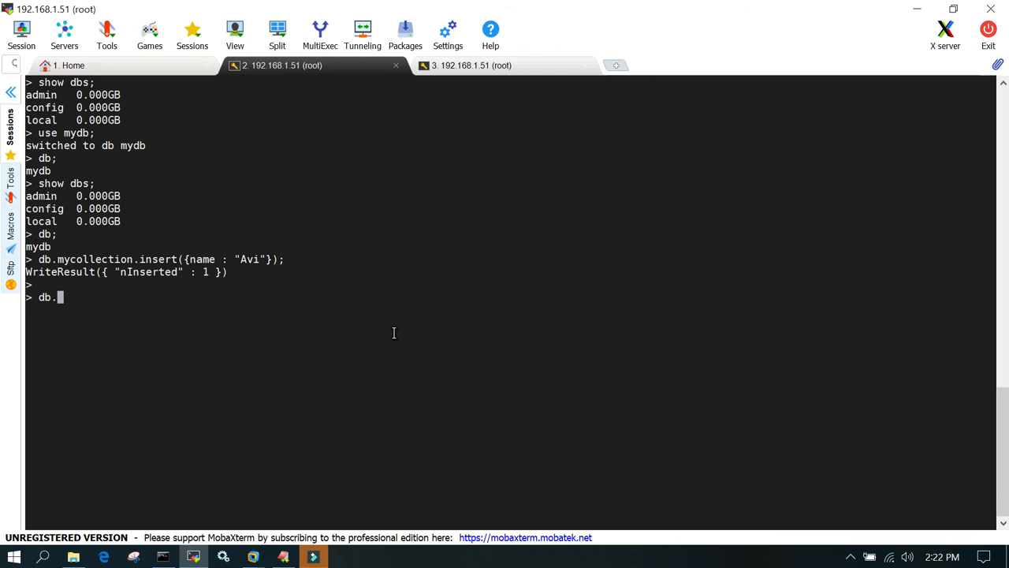
type("mycollection")
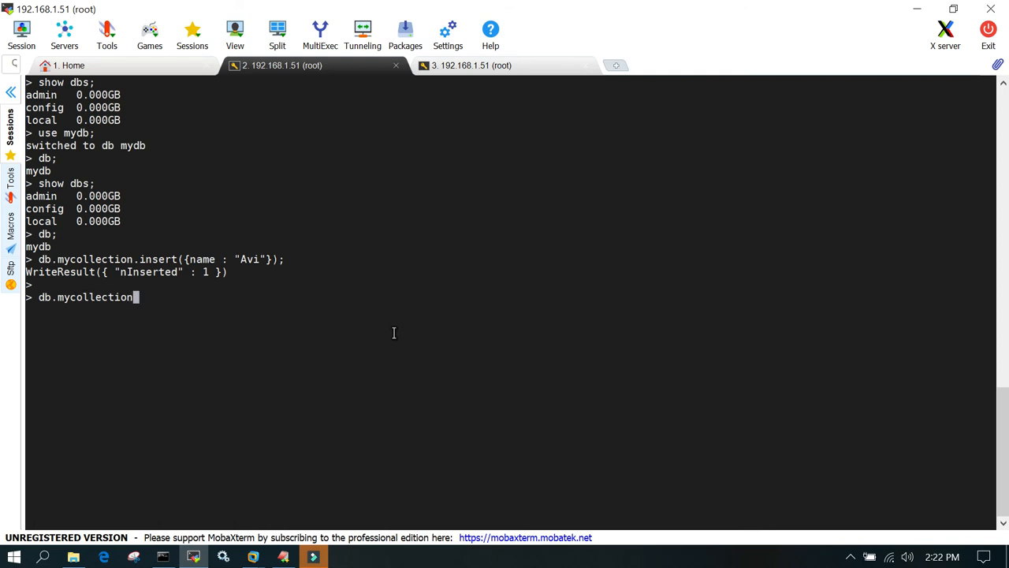
type(".f")
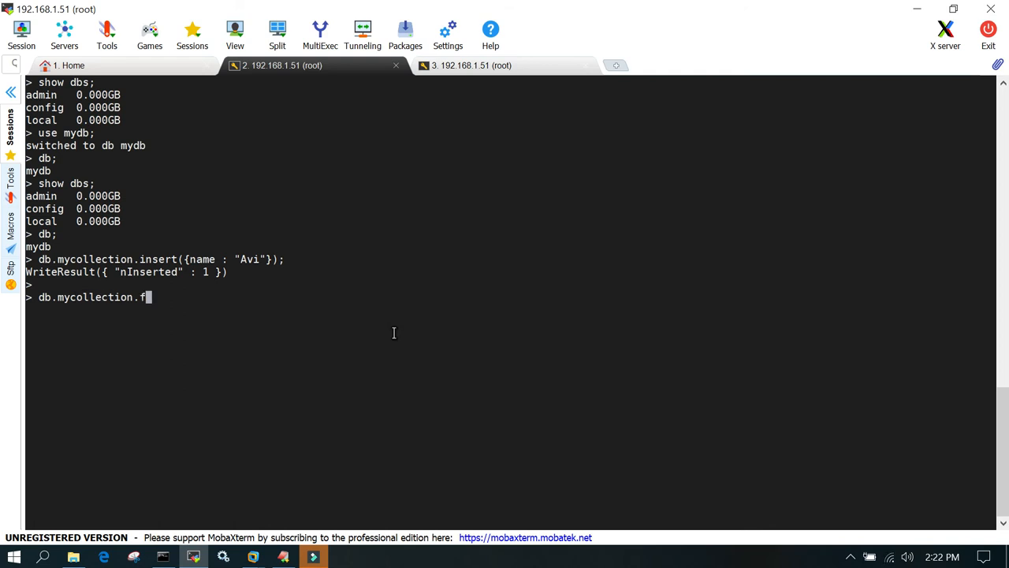
type("ind();")
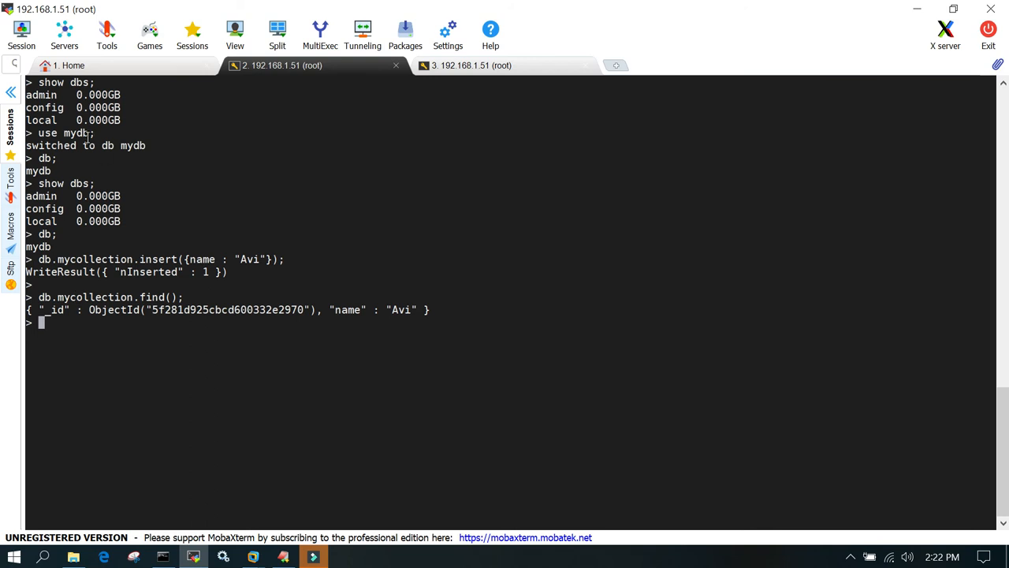
double_click(76, 132)
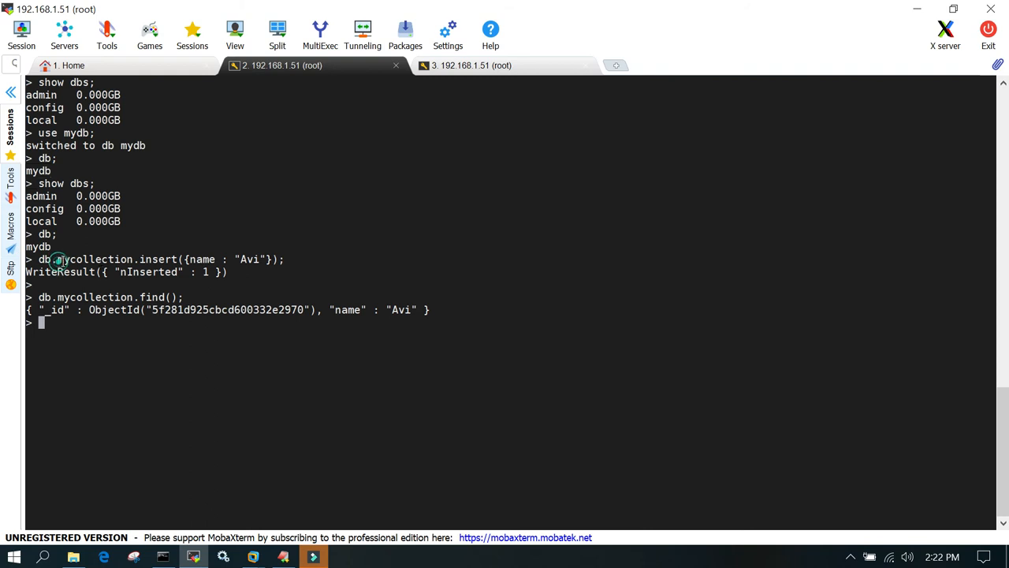
double_click(93, 258)
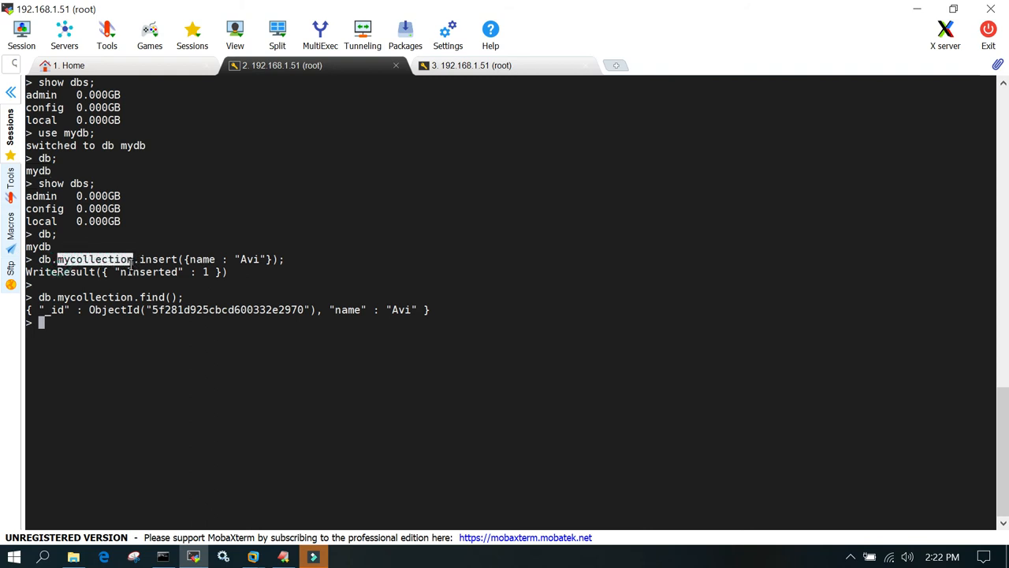
mouse_move(290, 378)
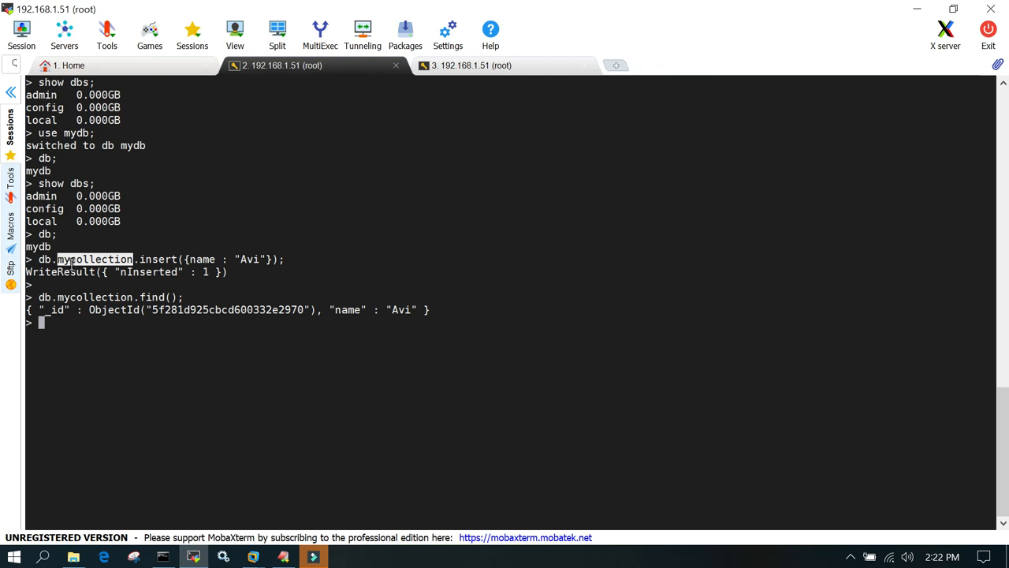
mouse_move(76, 371)
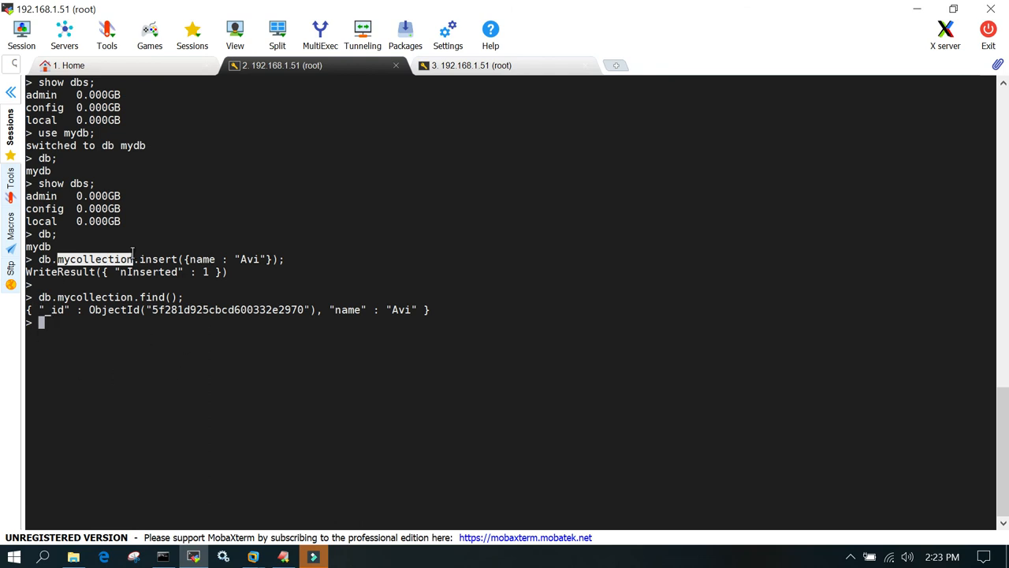
mouse_move(187, 264)
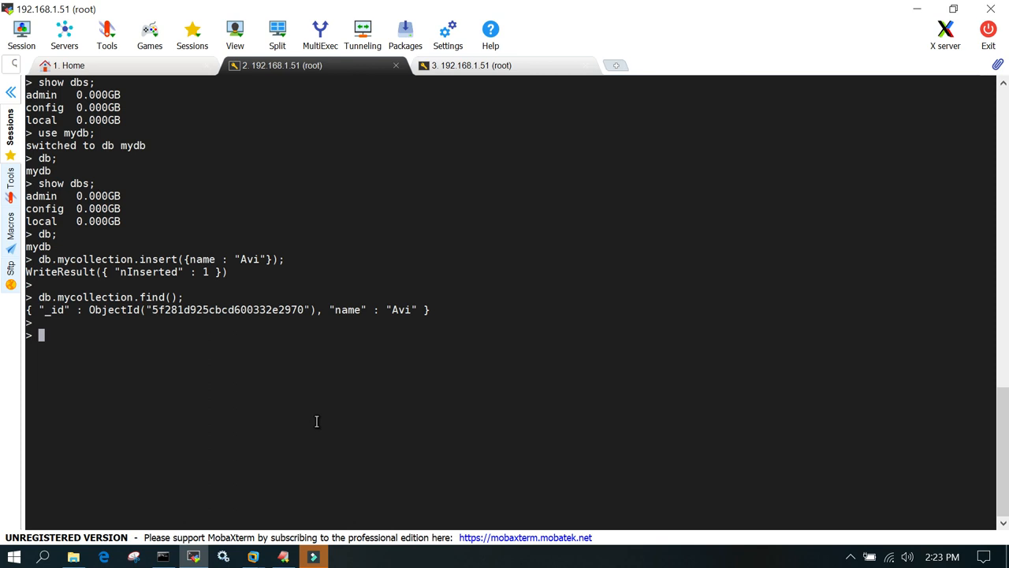
Step: Drop mydb with db.dropDatabase() and list databases again with show dbs
type("db.")
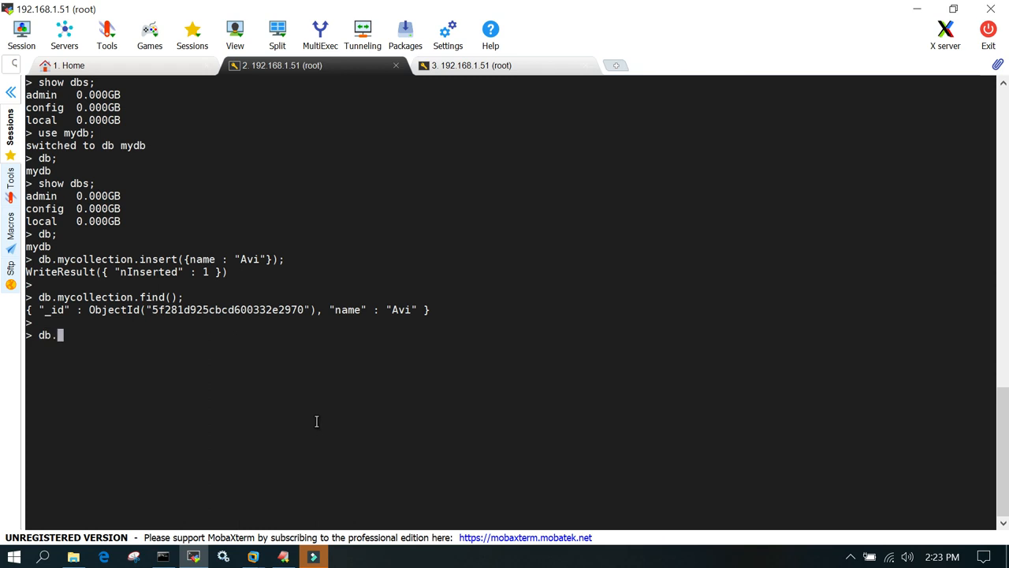
type("drop")
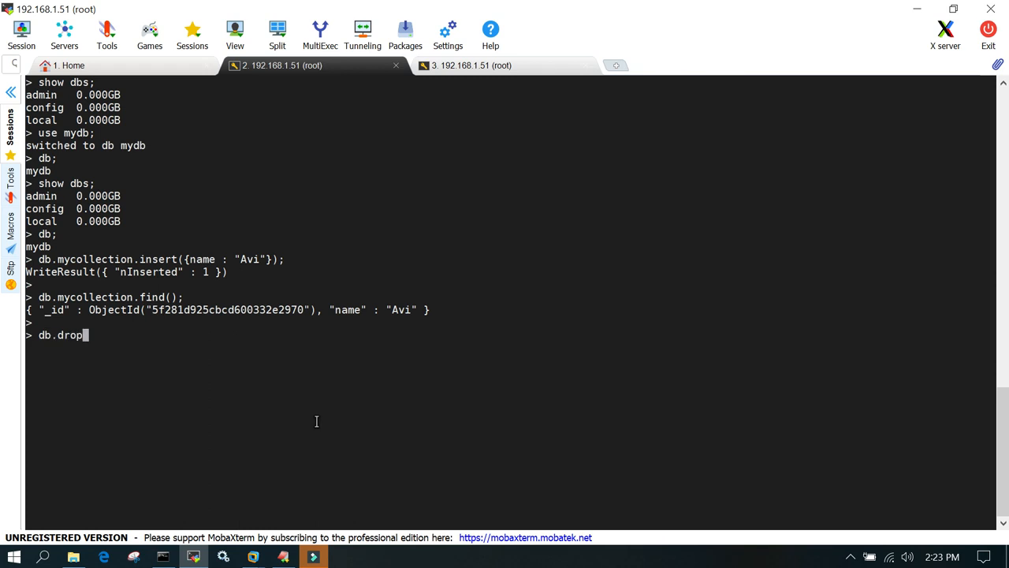
type("Databas")
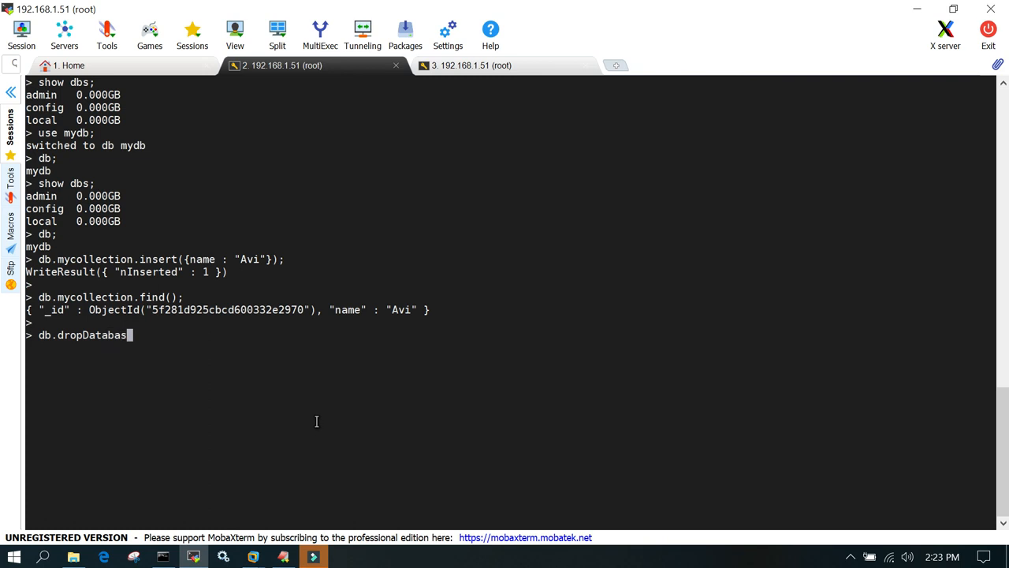
type("e();")
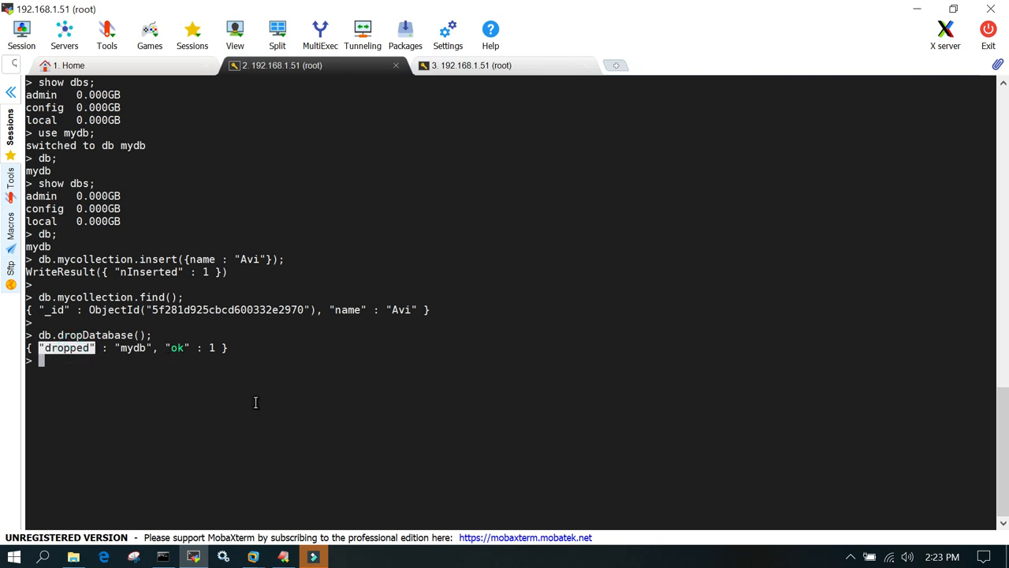
left_click(133, 407)
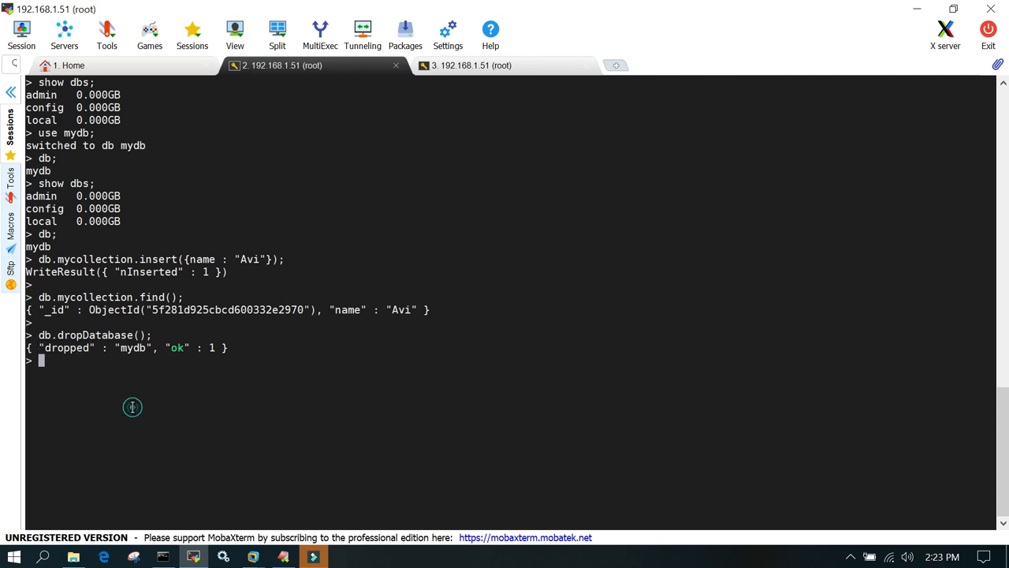
type("show dbs;")
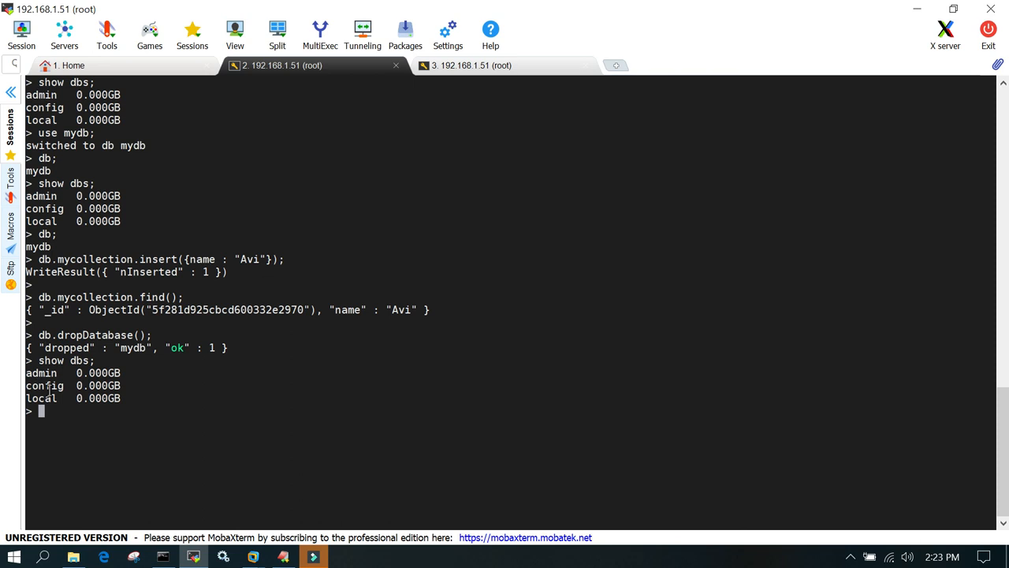
mouse_move(130, 446)
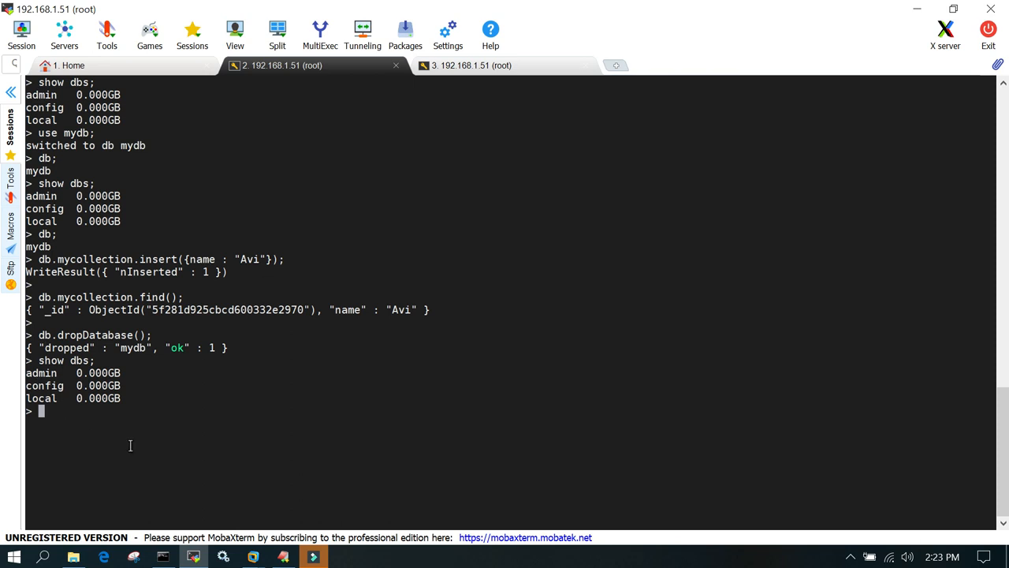